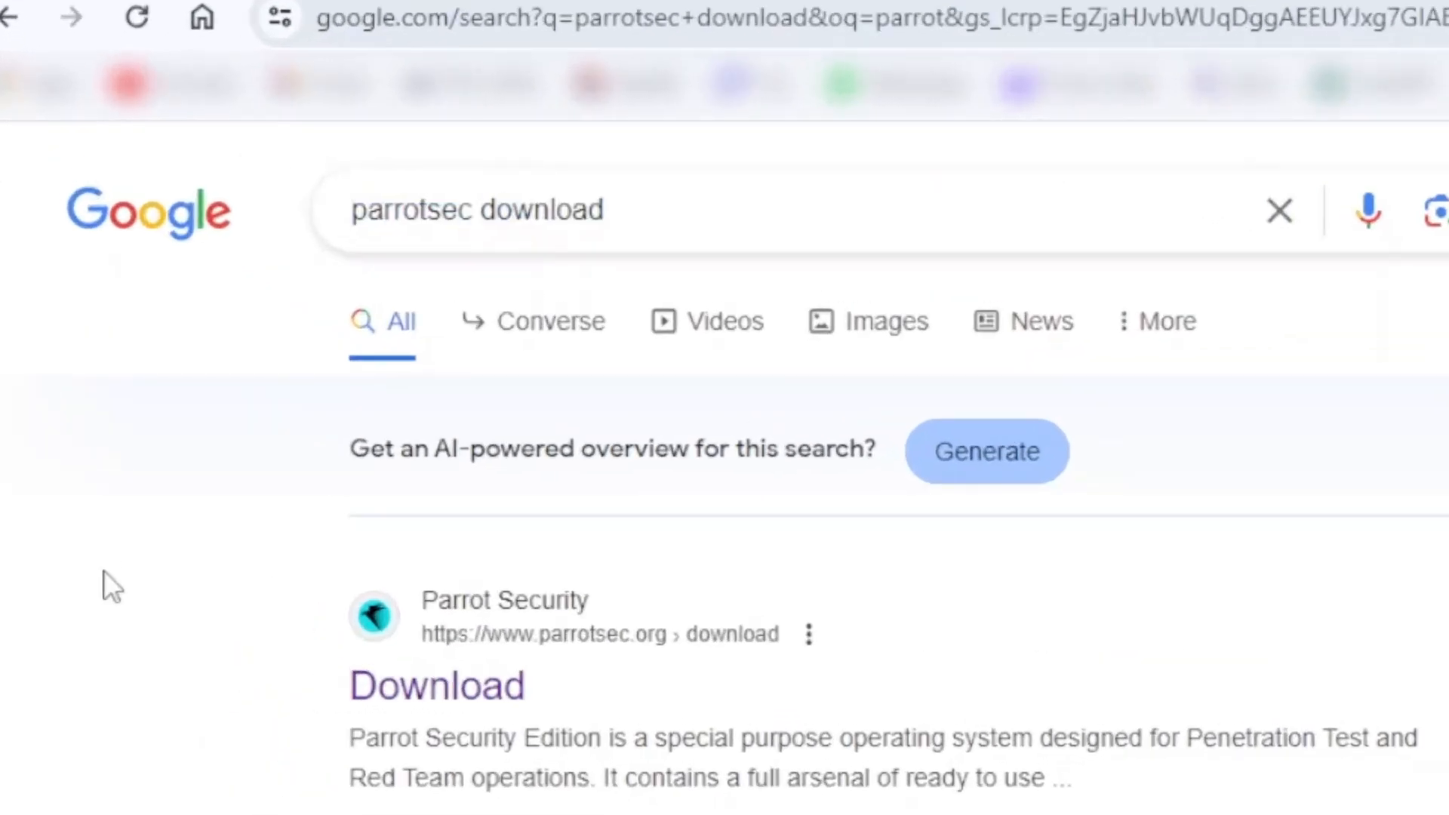
Open the parrotsec.org 'Download' result from the Google search results
scroll("down", 3)
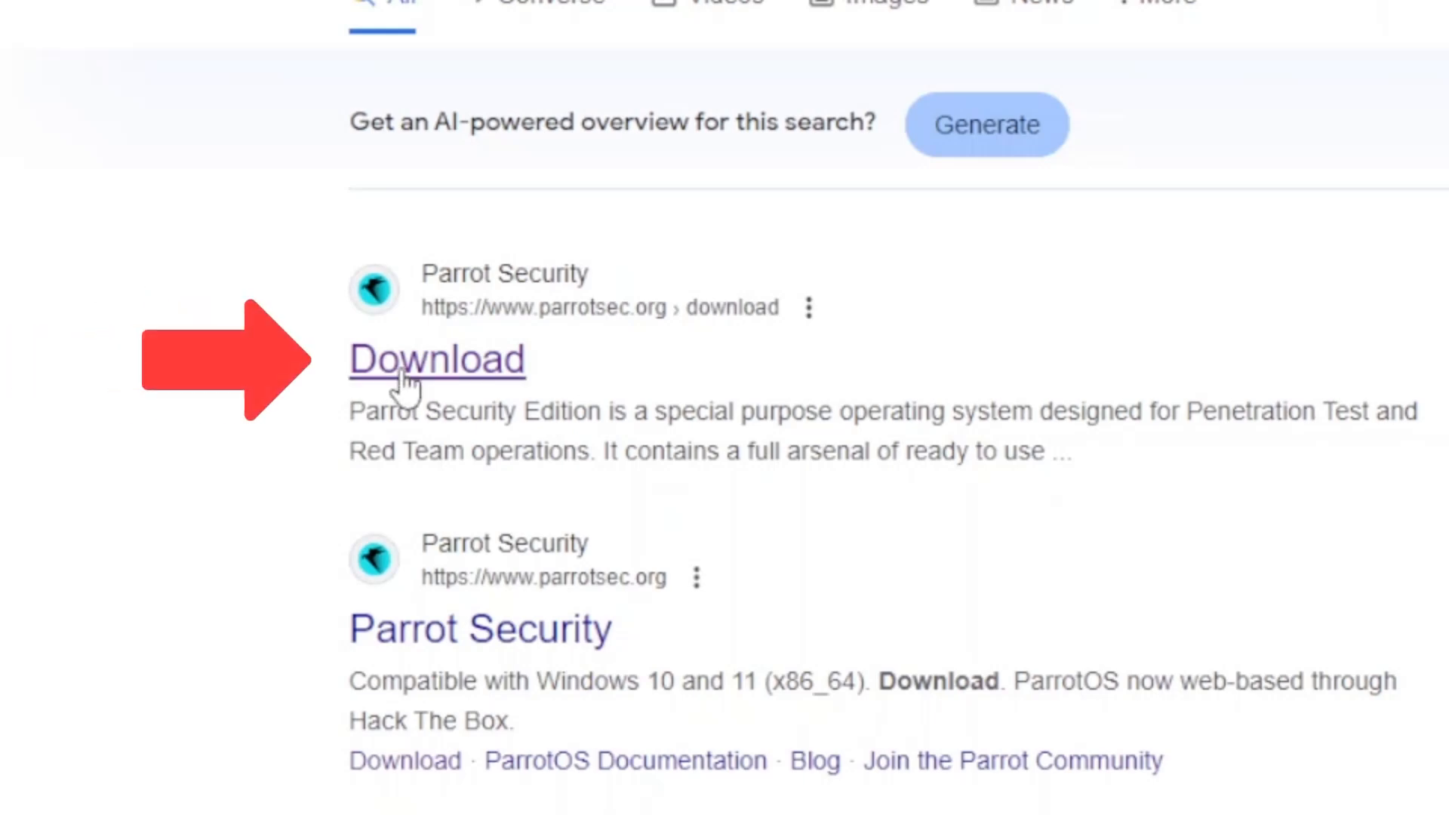
left_click(436, 360)
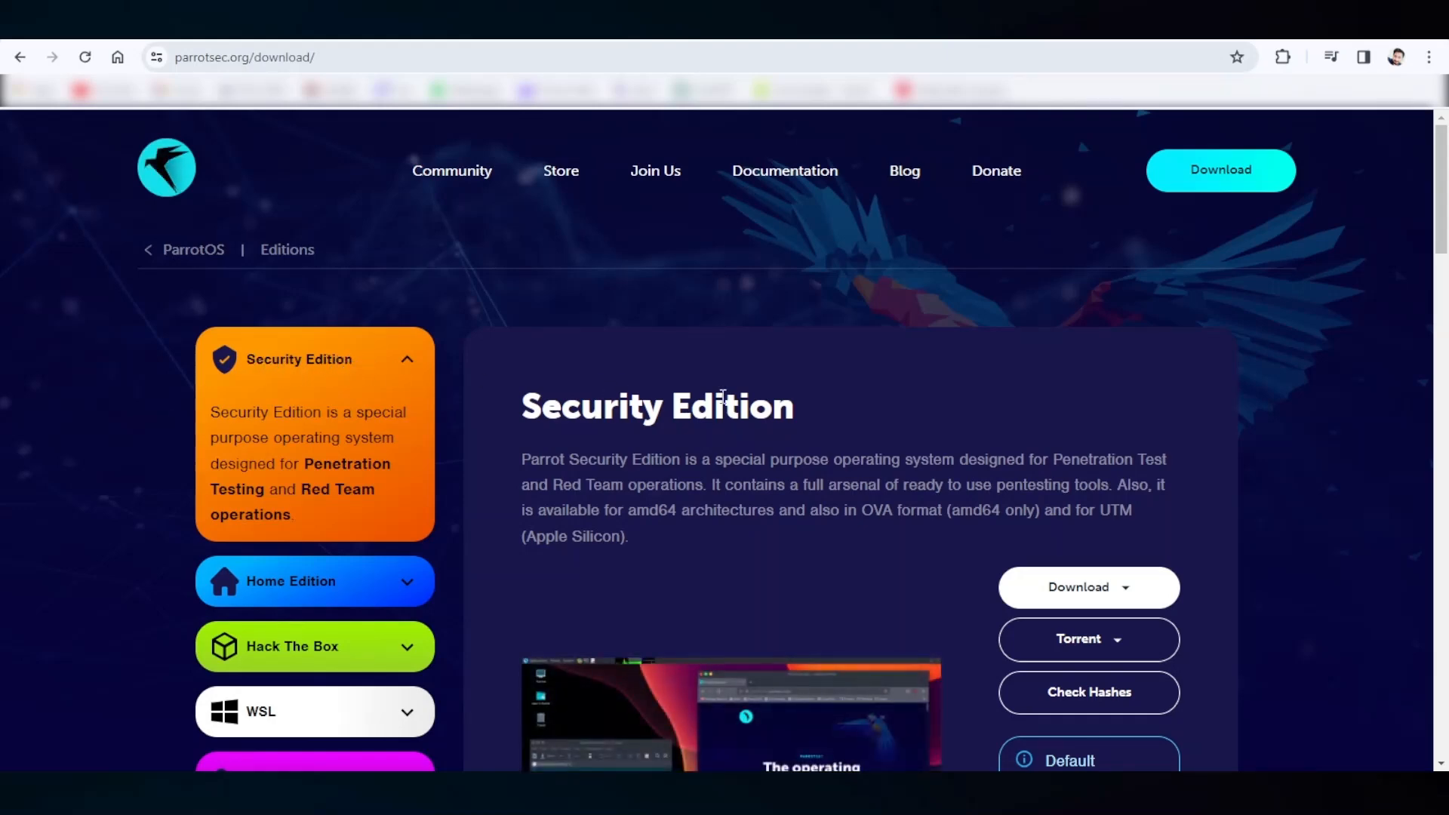
Start the Parrot-security-5.3_amd64.ova download from Security Edition and close the download manager
scroll("down", 3)
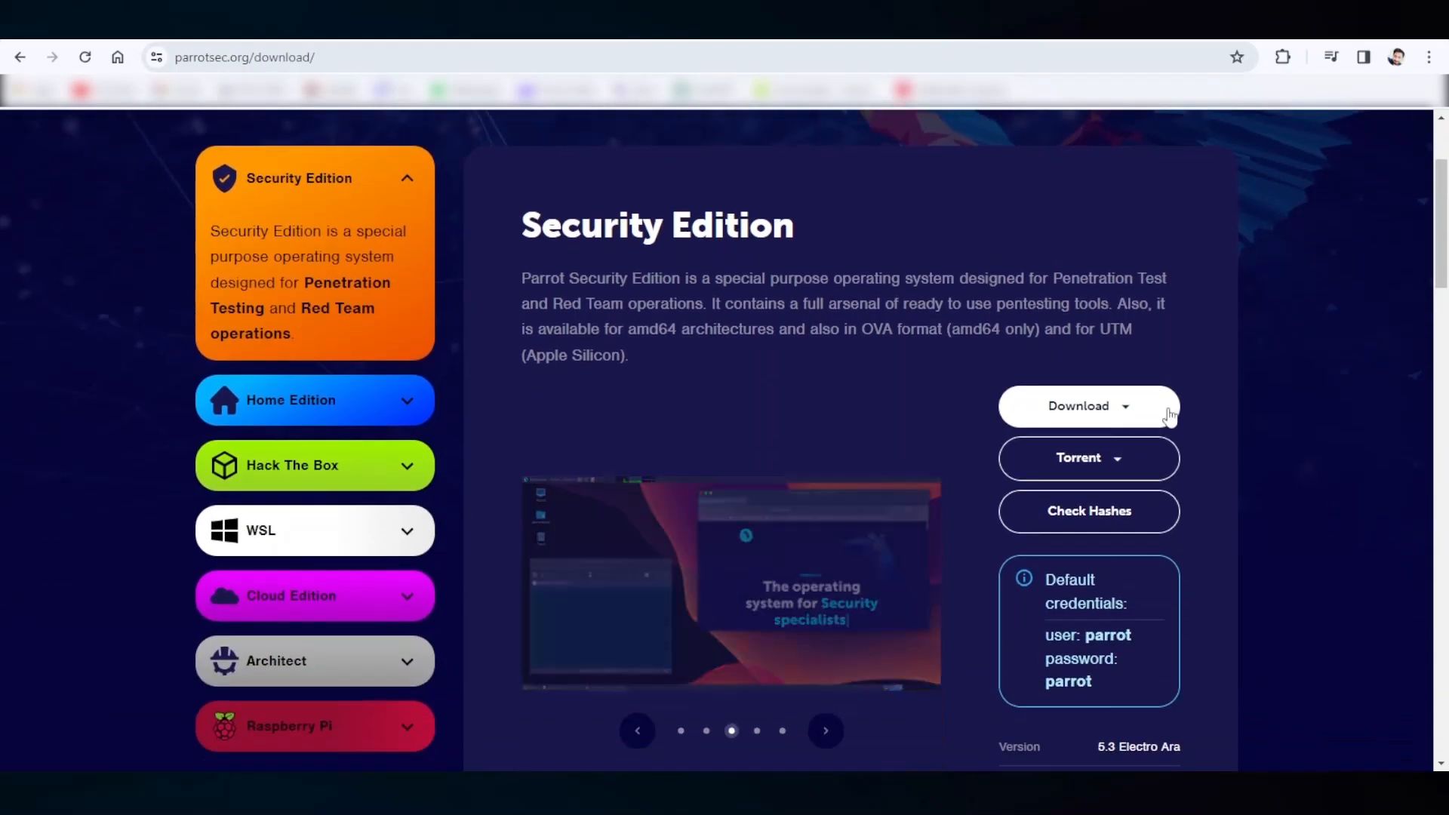
left_click(1087, 406)
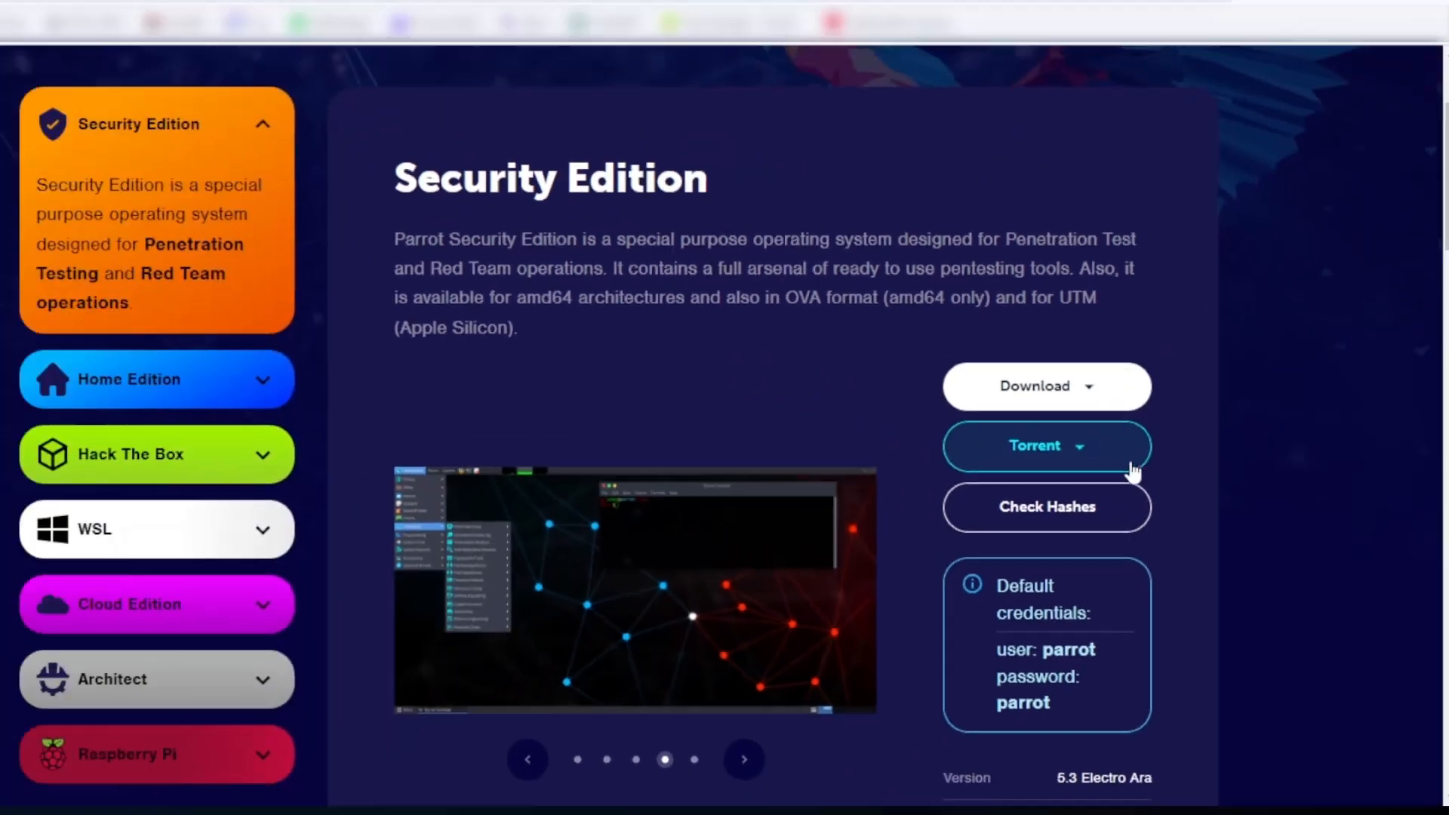
left_click(1045, 445)
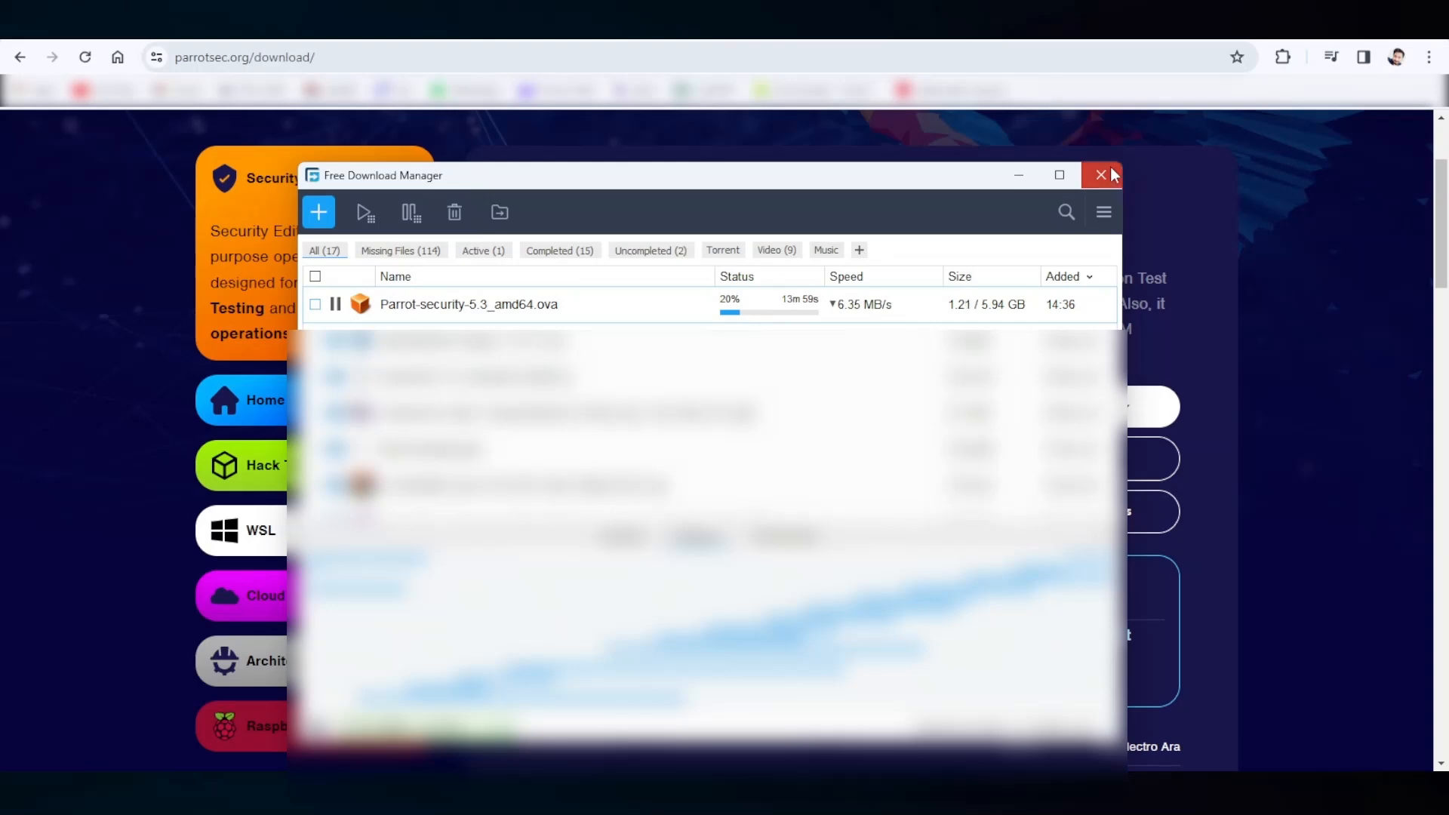
left_click(1100, 174)
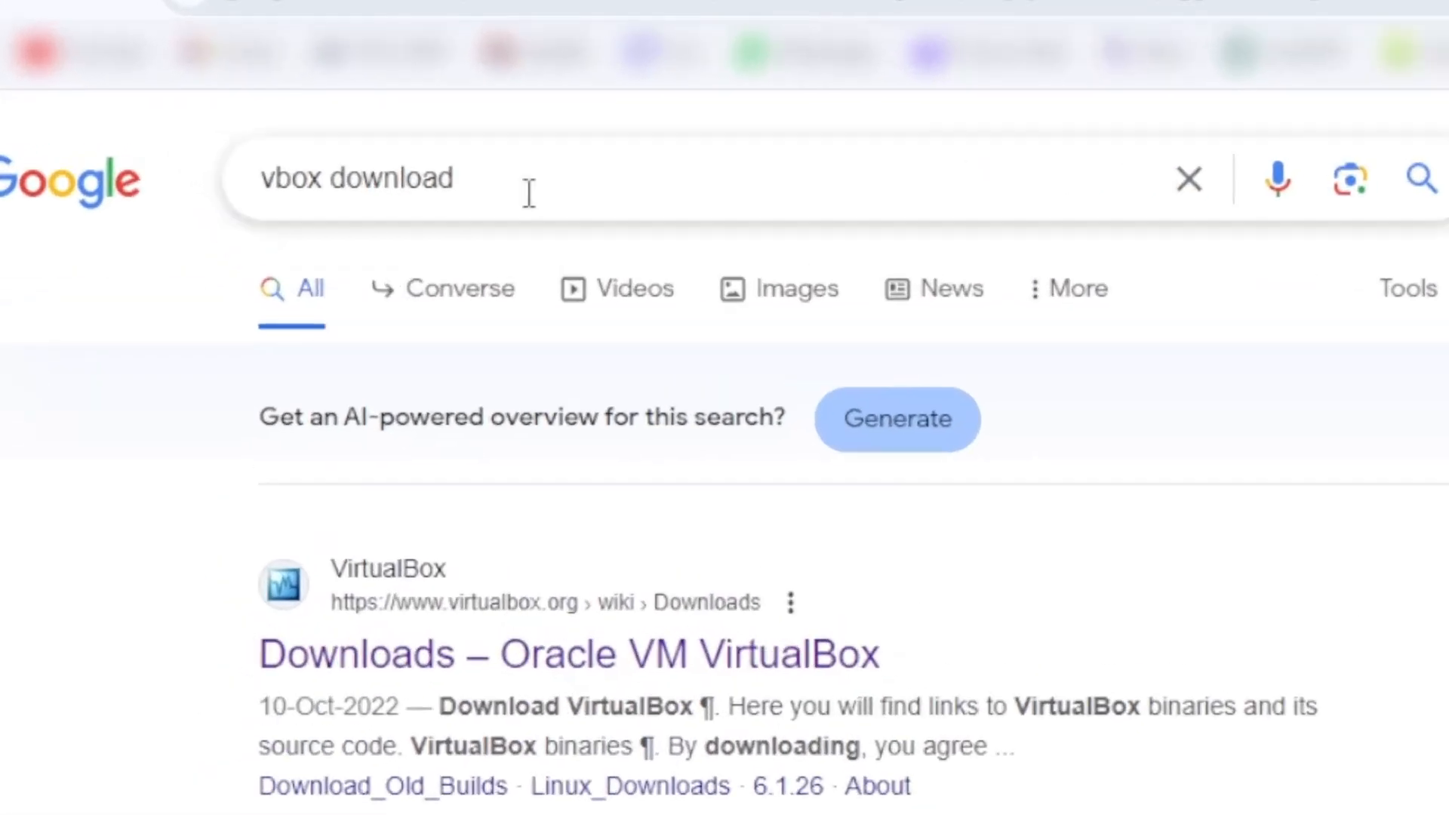
Scroll the 'vbox download' results to the VirtualBox Downloads page
scroll("down", 3)
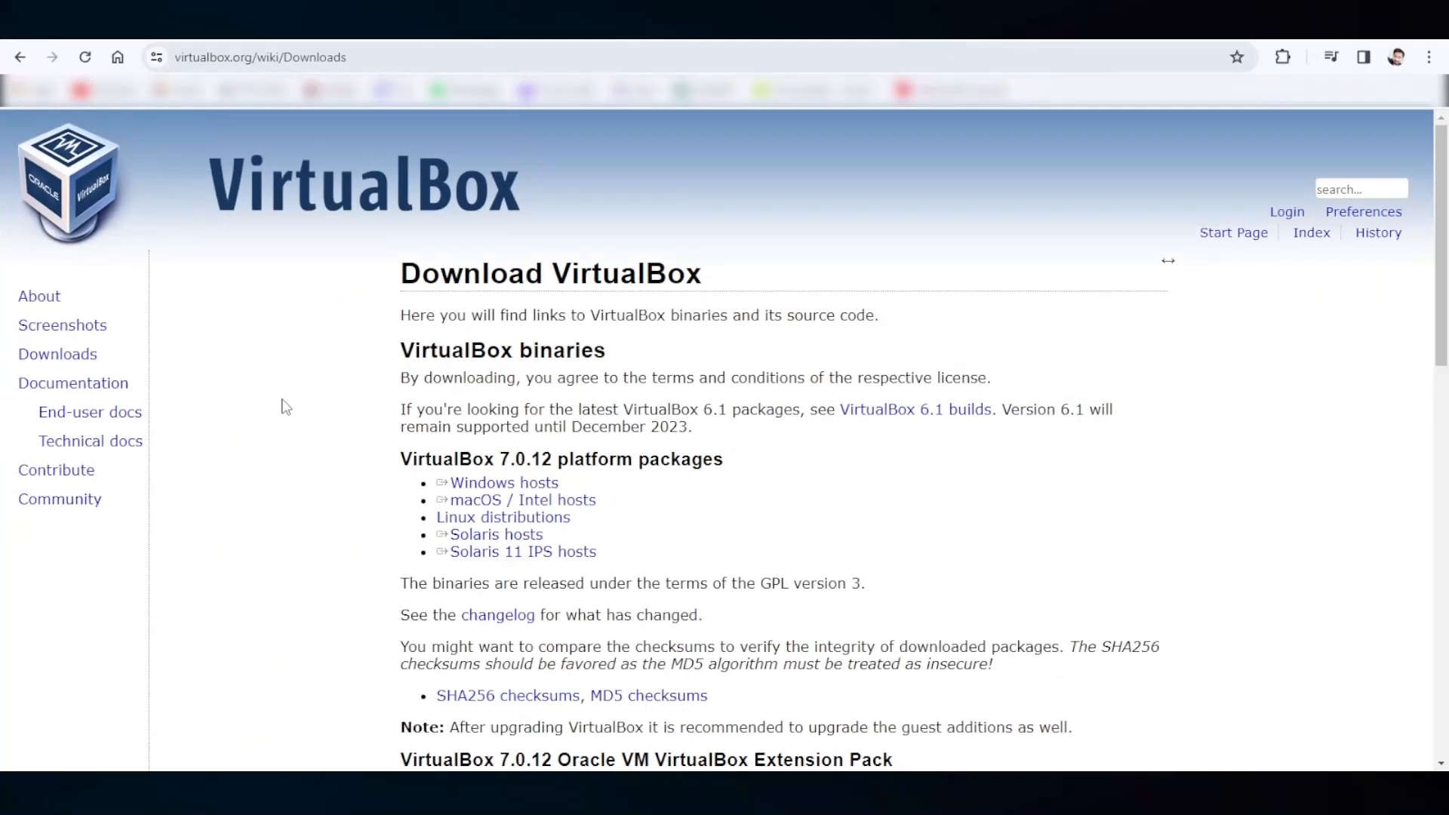
Download the VirtualBox 7.0.12 Windows hosts installer and close Free Download Manager
double_click(503, 482)
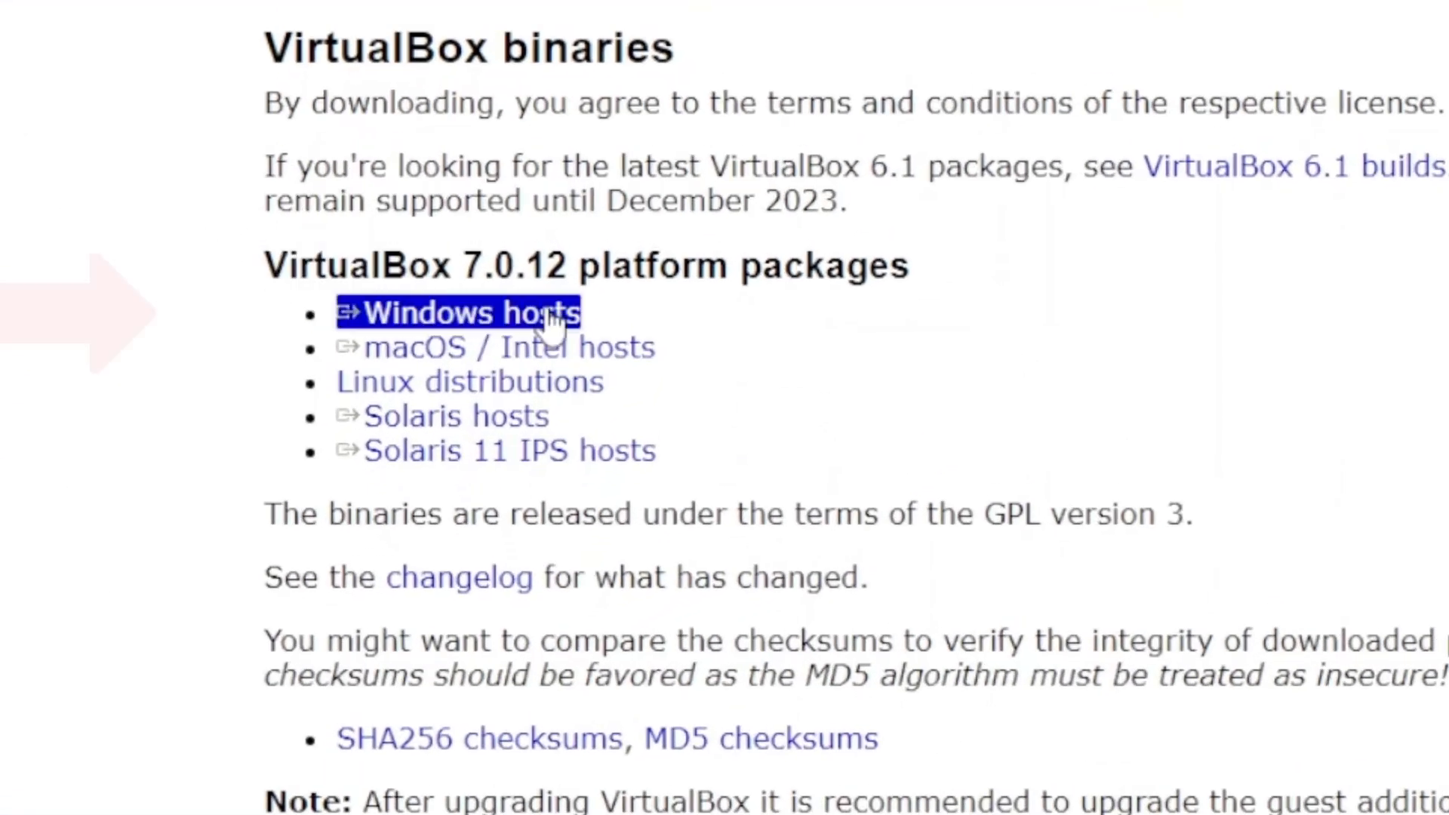
left_click(460, 313)
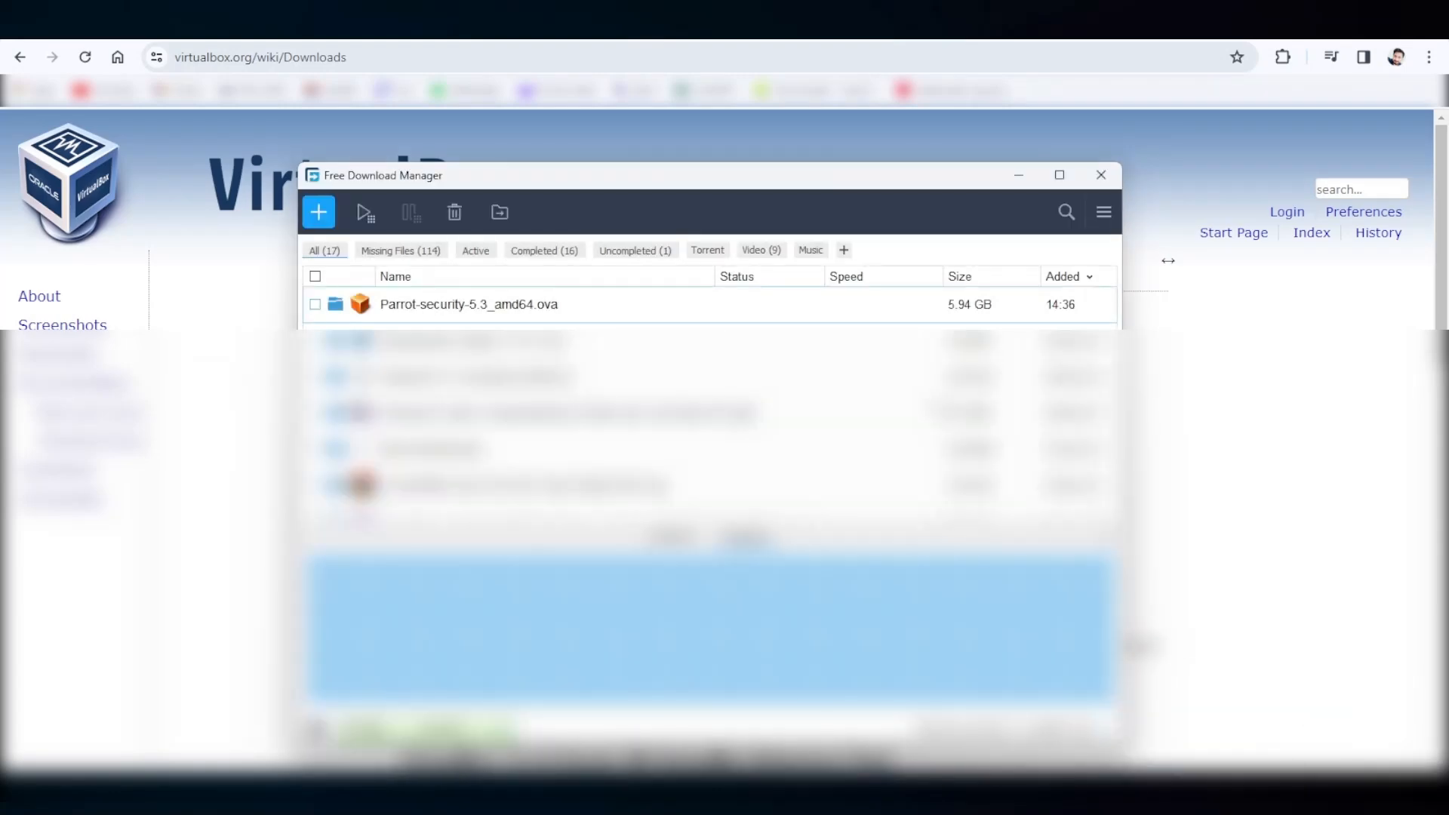
left_click(1099, 174)
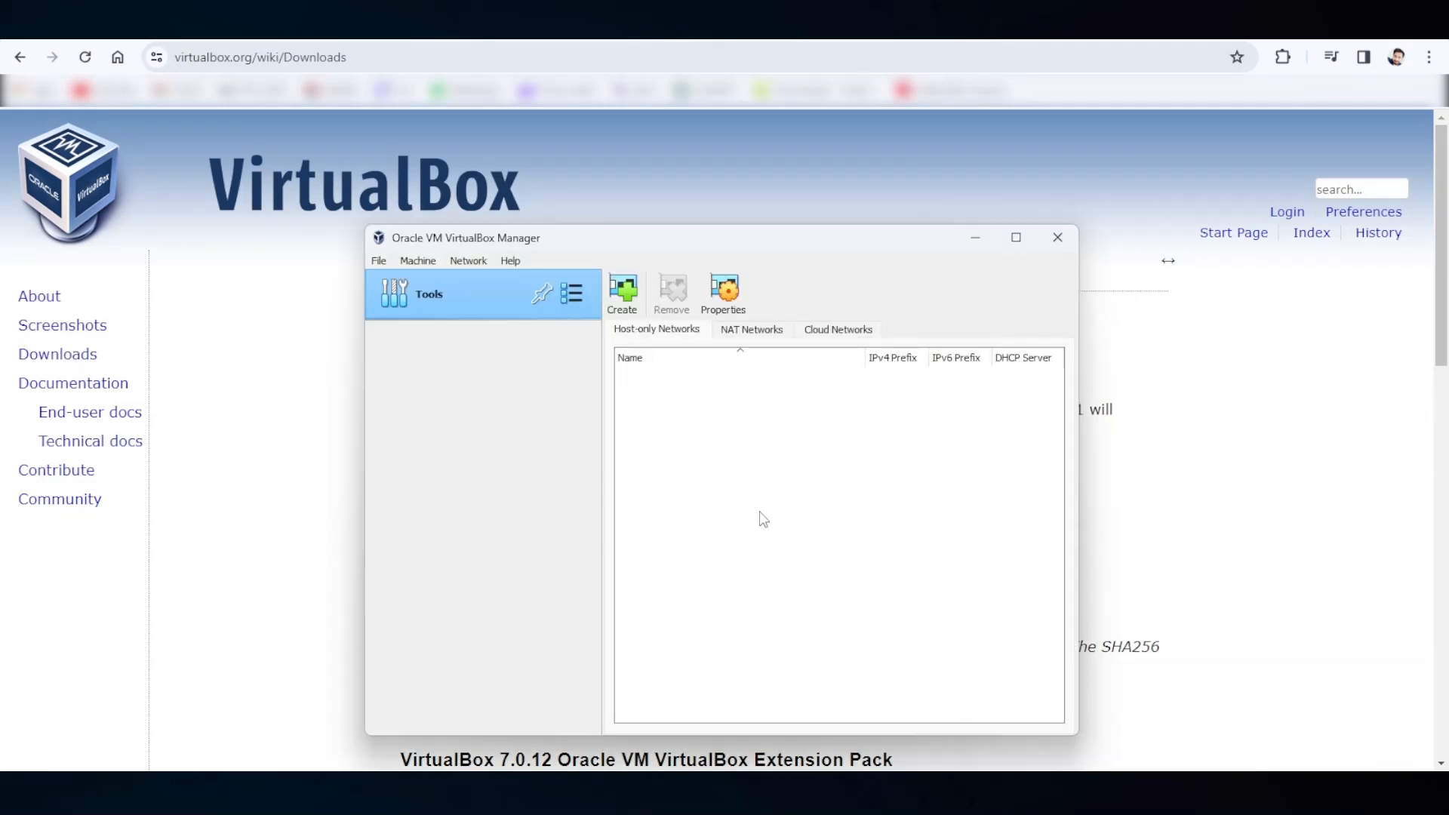
mouse_move(674, 411)
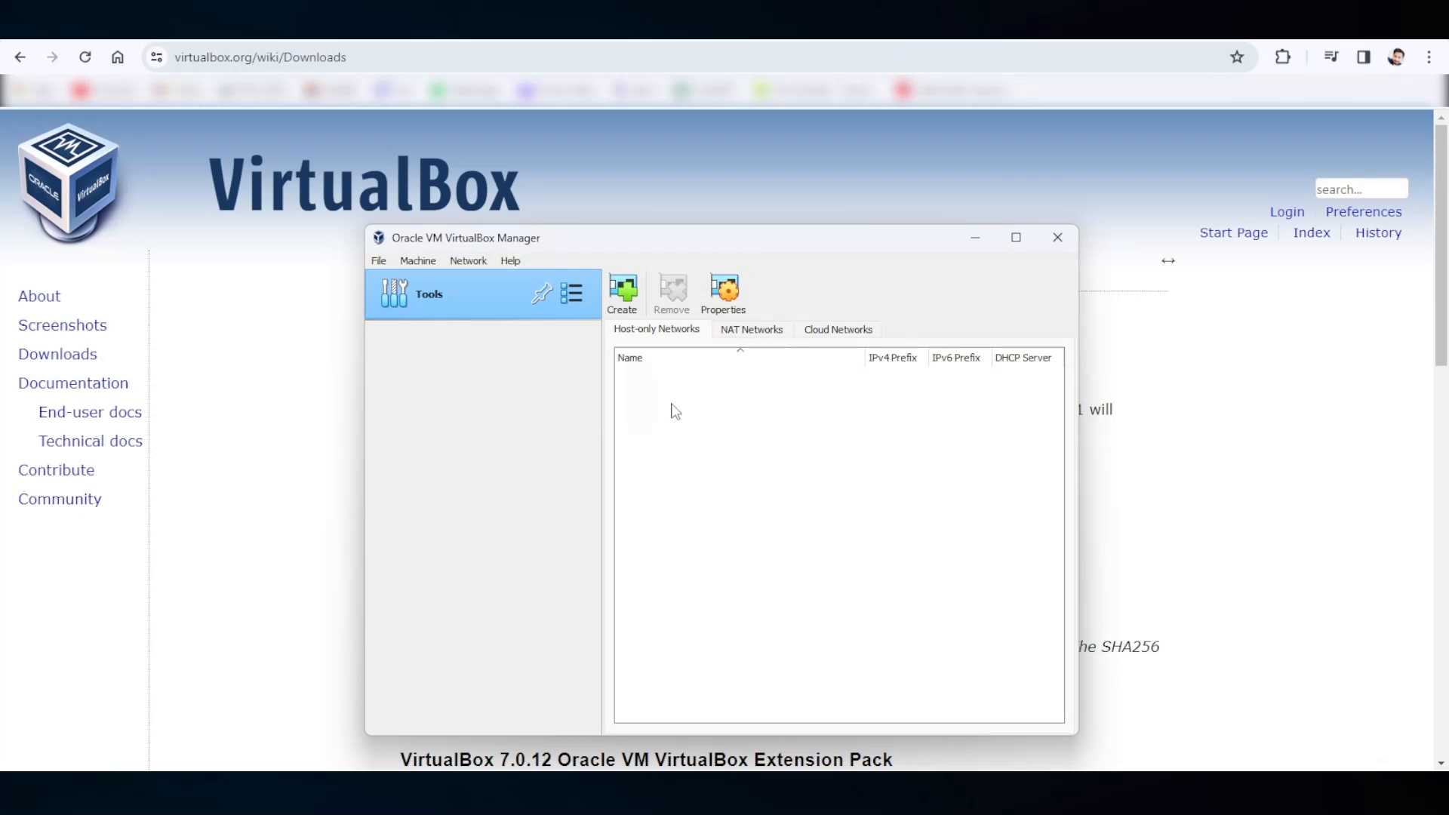
Create a host-only network adapter in the Host-only Networks tab
left_click(622, 294)
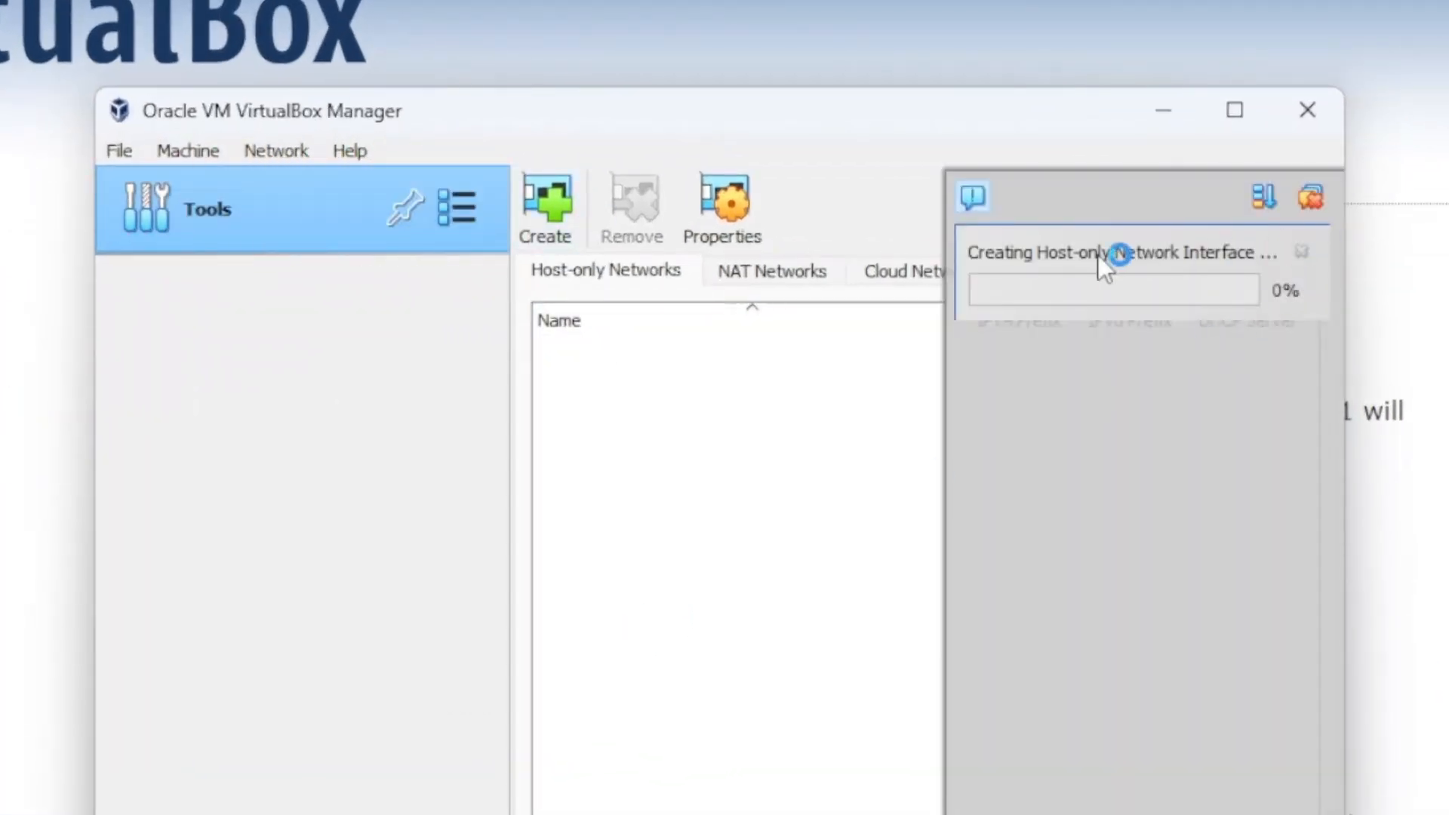
mouse_move(914, 476)
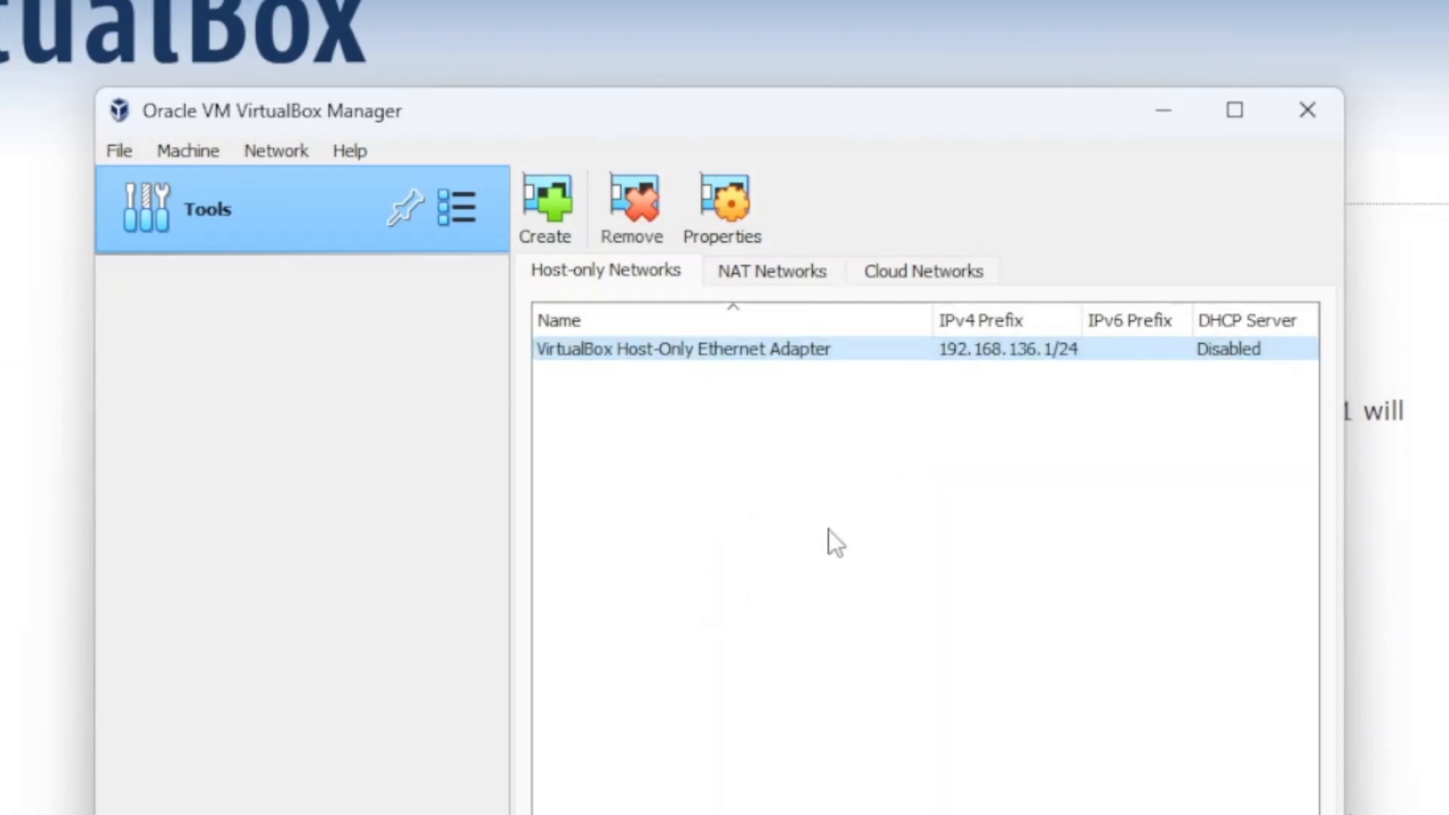
mouse_move(143, 197)
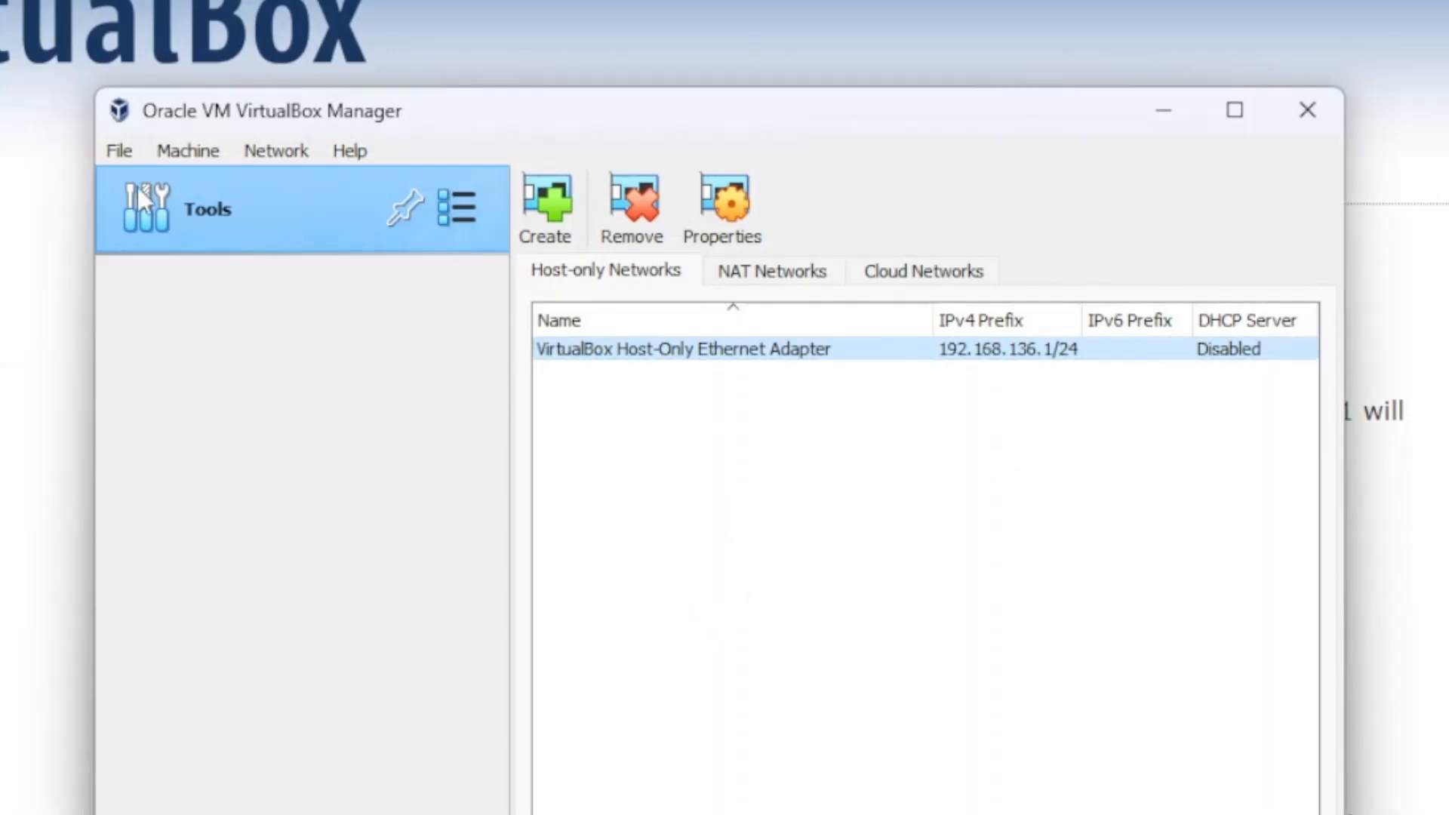
Pick Parrot-security-5.3_amd64.ova from Downloads in the Import Appliance dialog
left_click(119, 149)
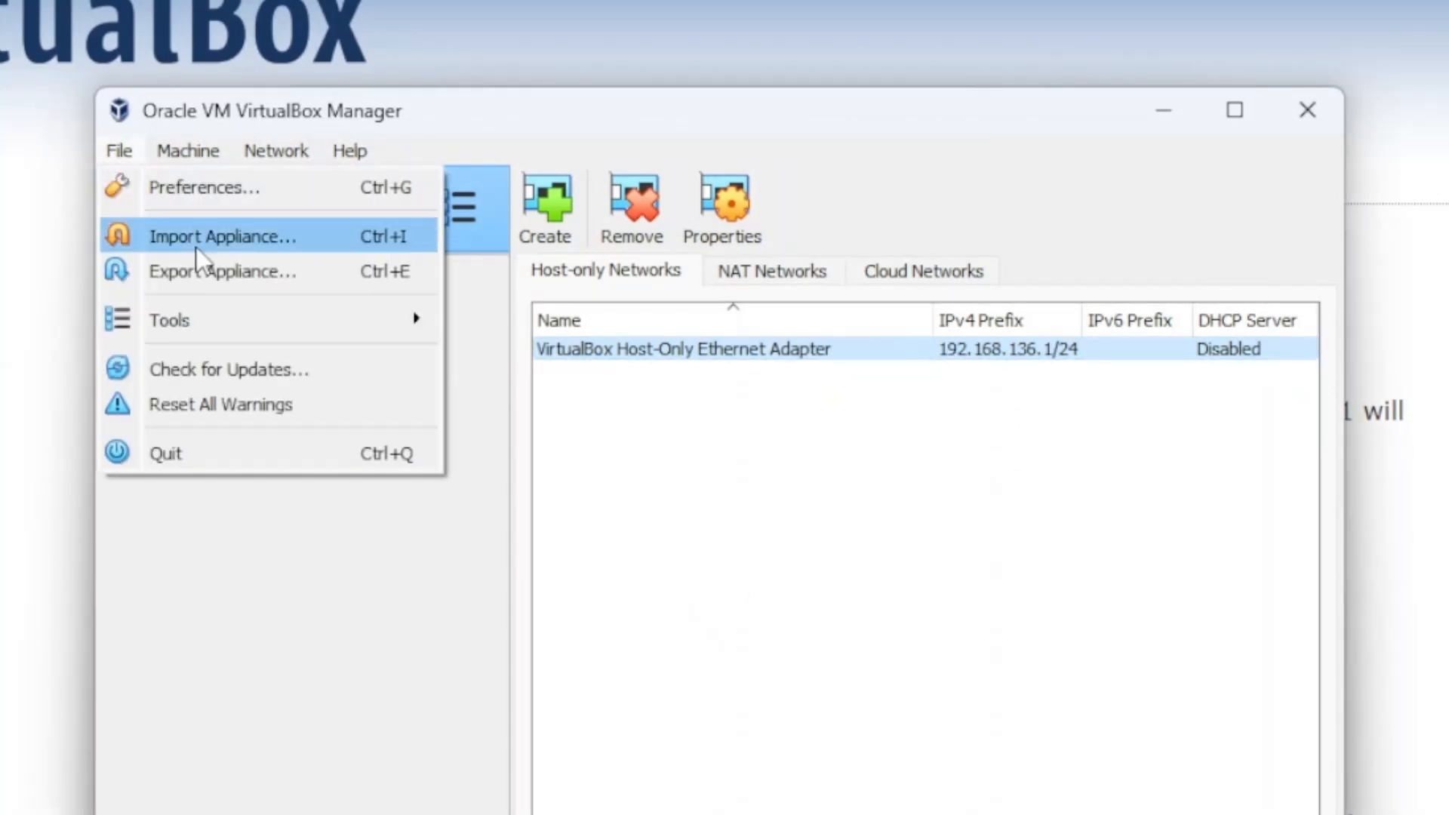
left_click(222, 235)
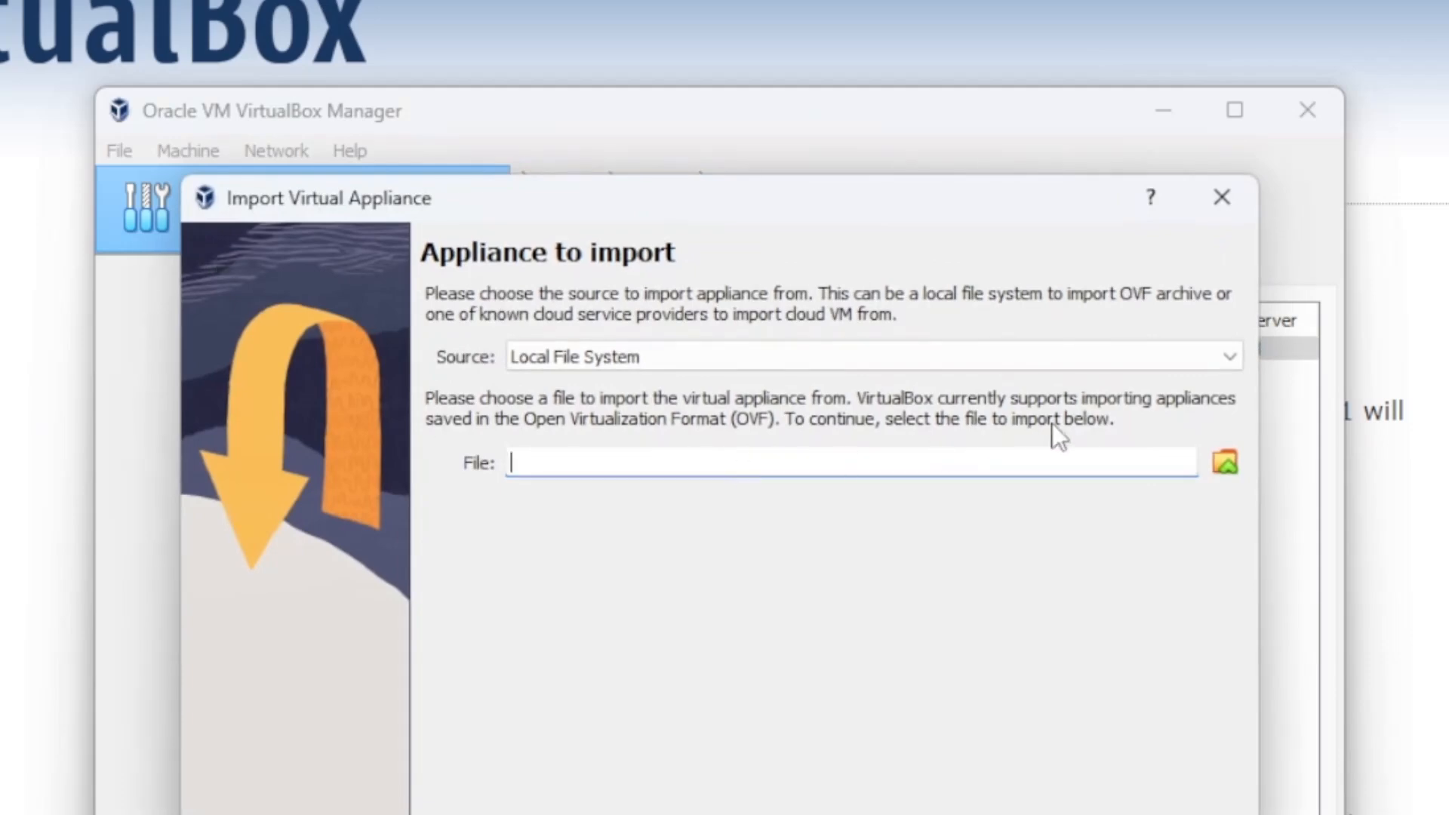
left_click(1223, 462)
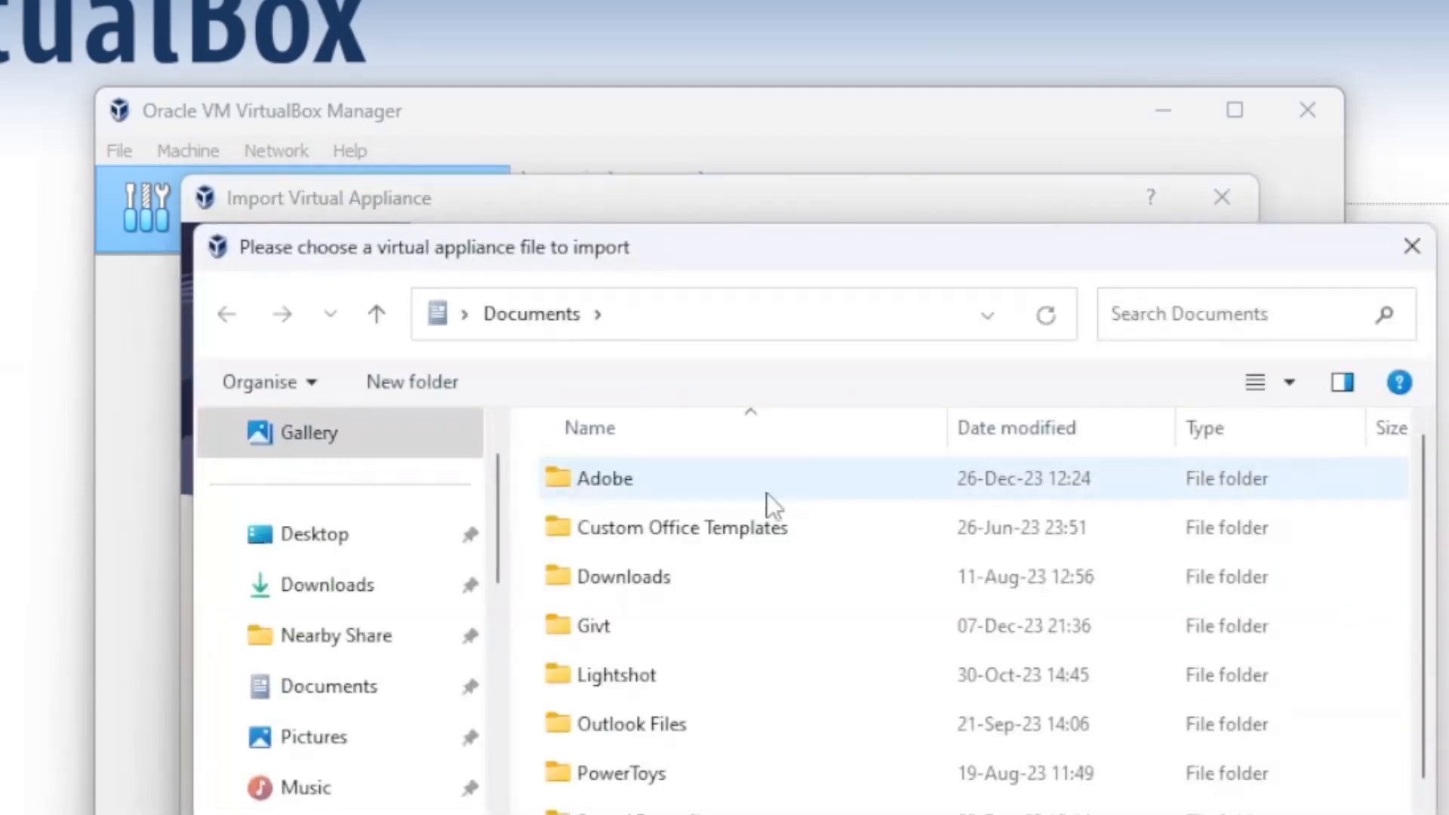
left_click(327, 584)
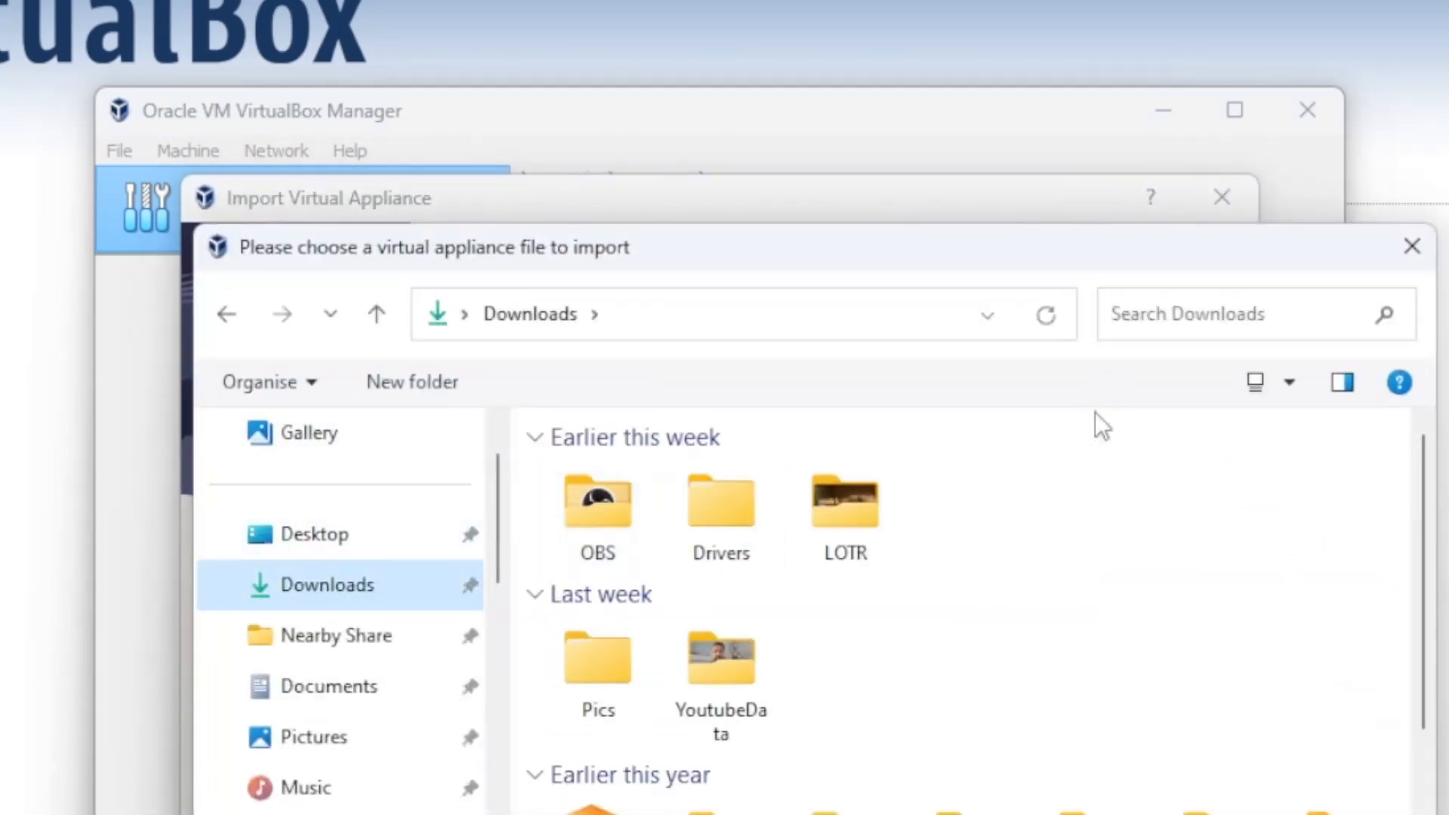
mouse_move(1070, 513)
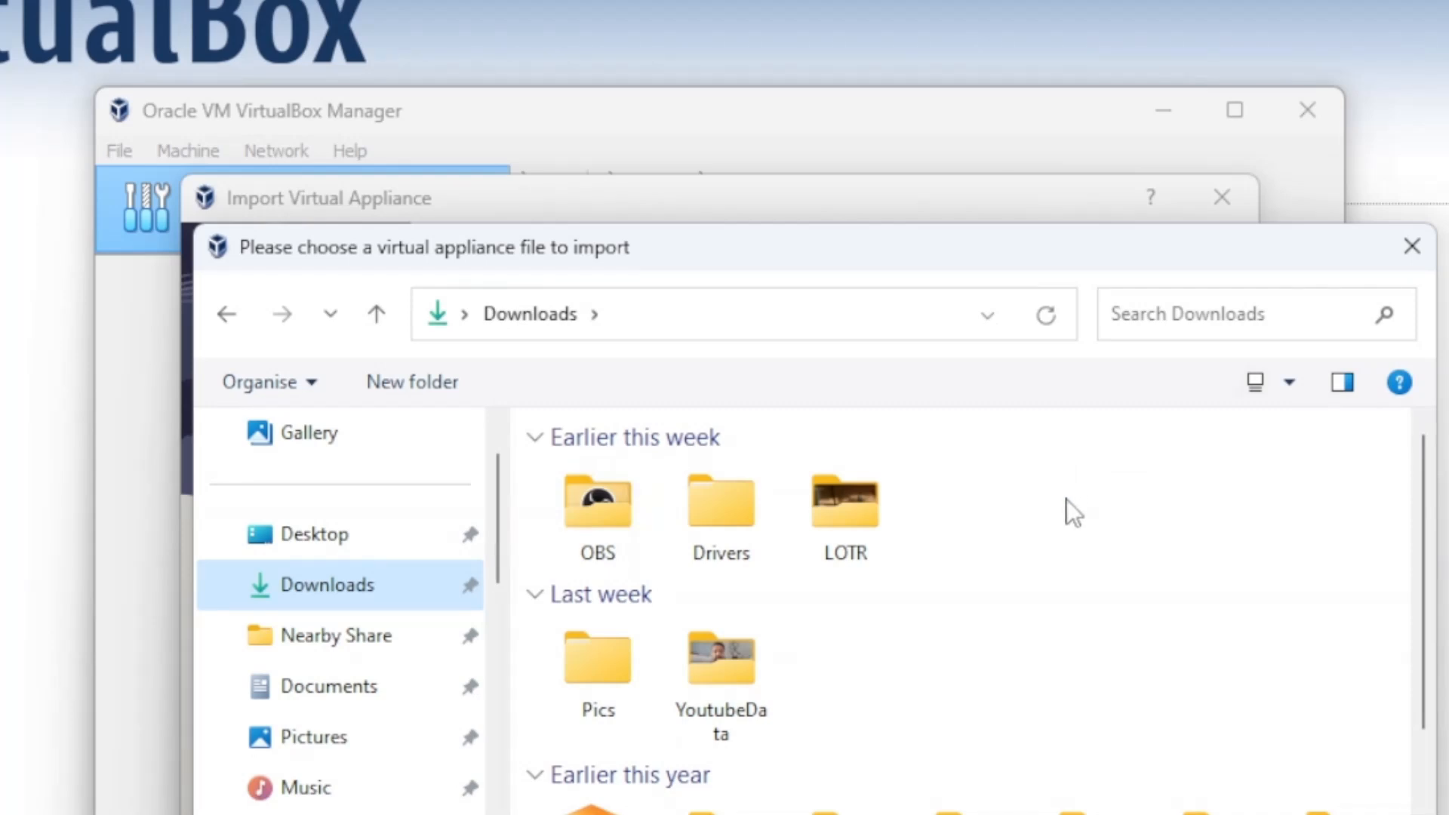
scroll("down", 3)
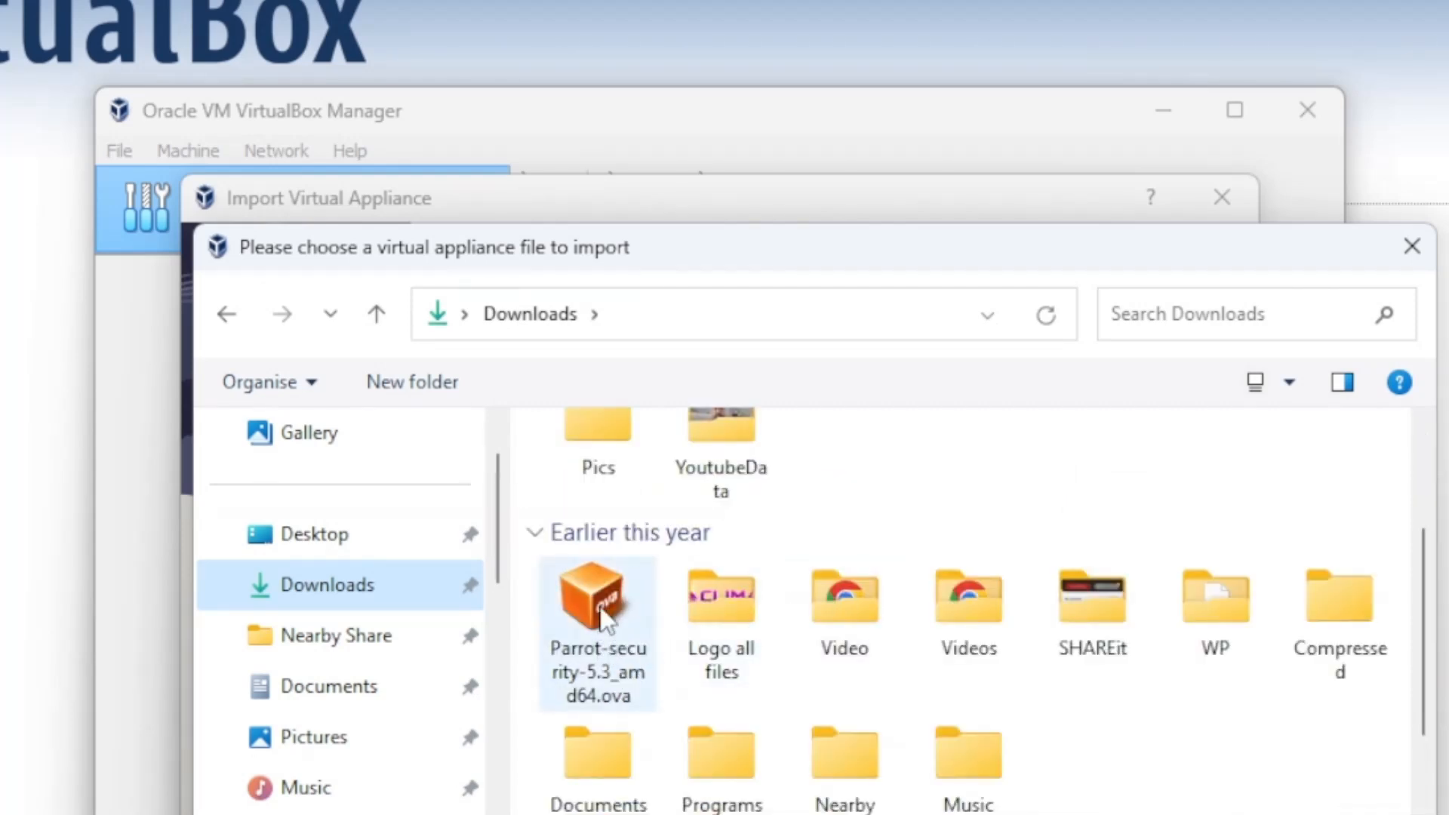
double_click(597, 596)
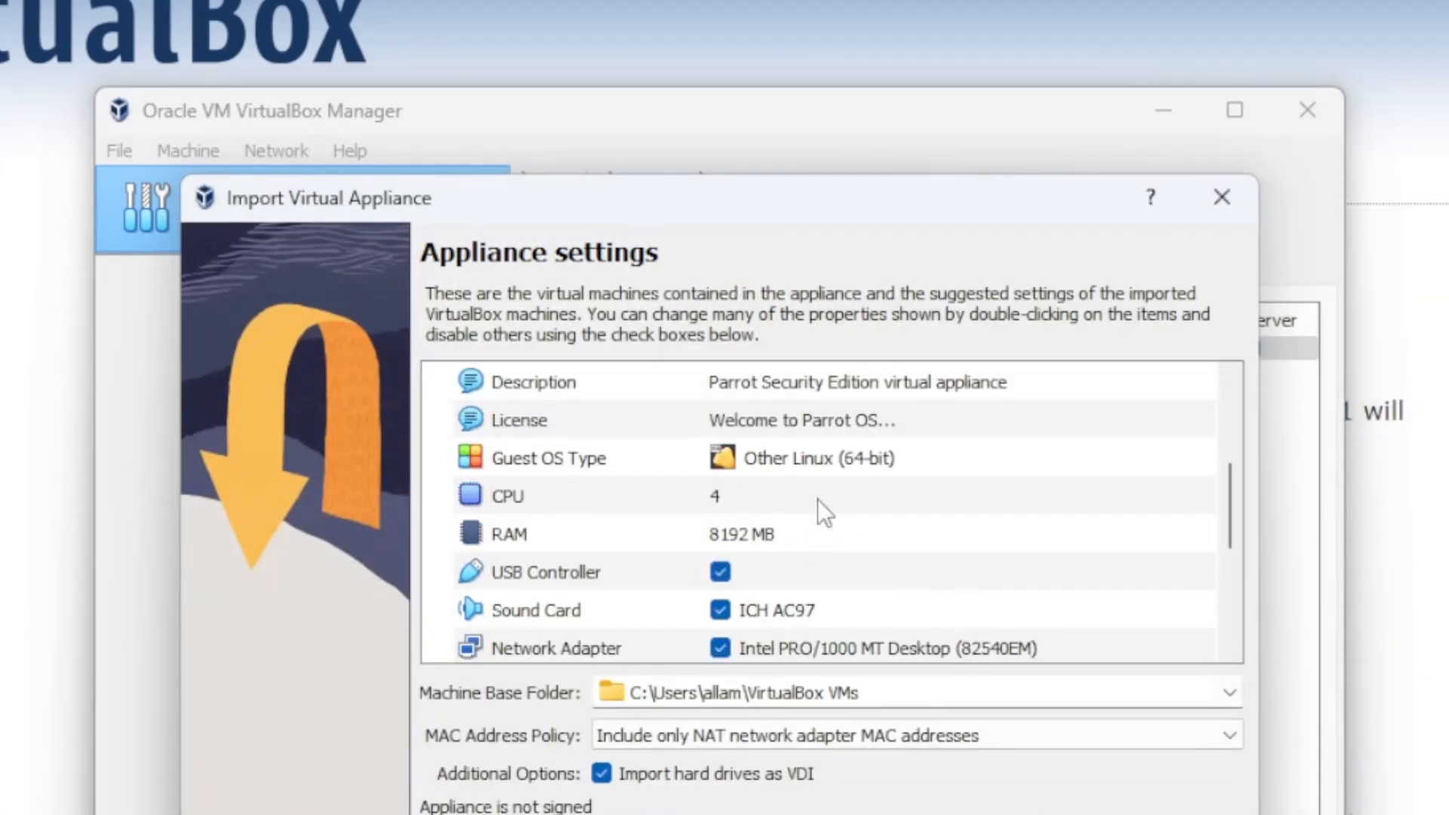
Set the appliance RAM to 4096 MB, finish the import and agree to the license
double_click(739, 534)
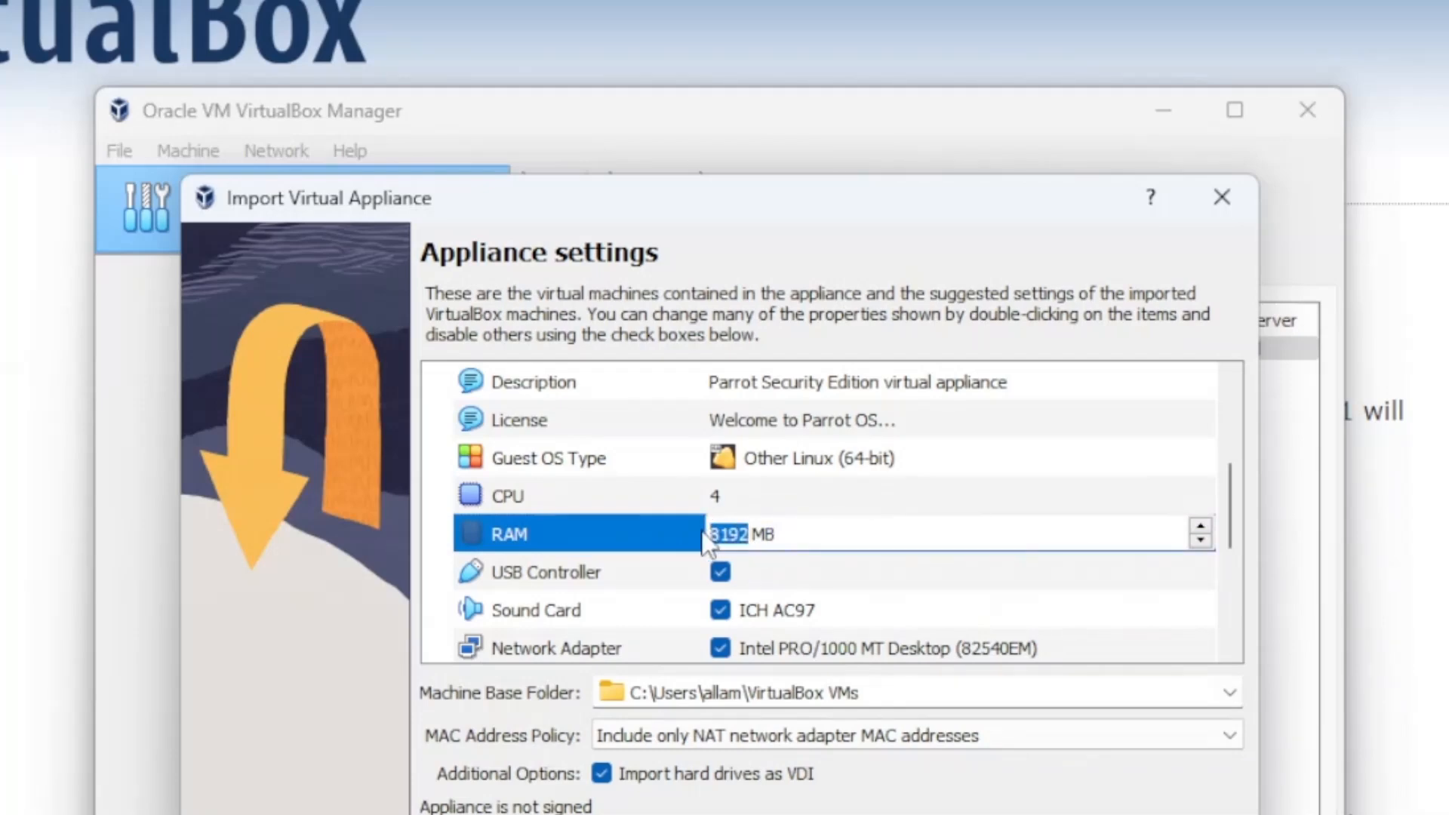
type("4096")
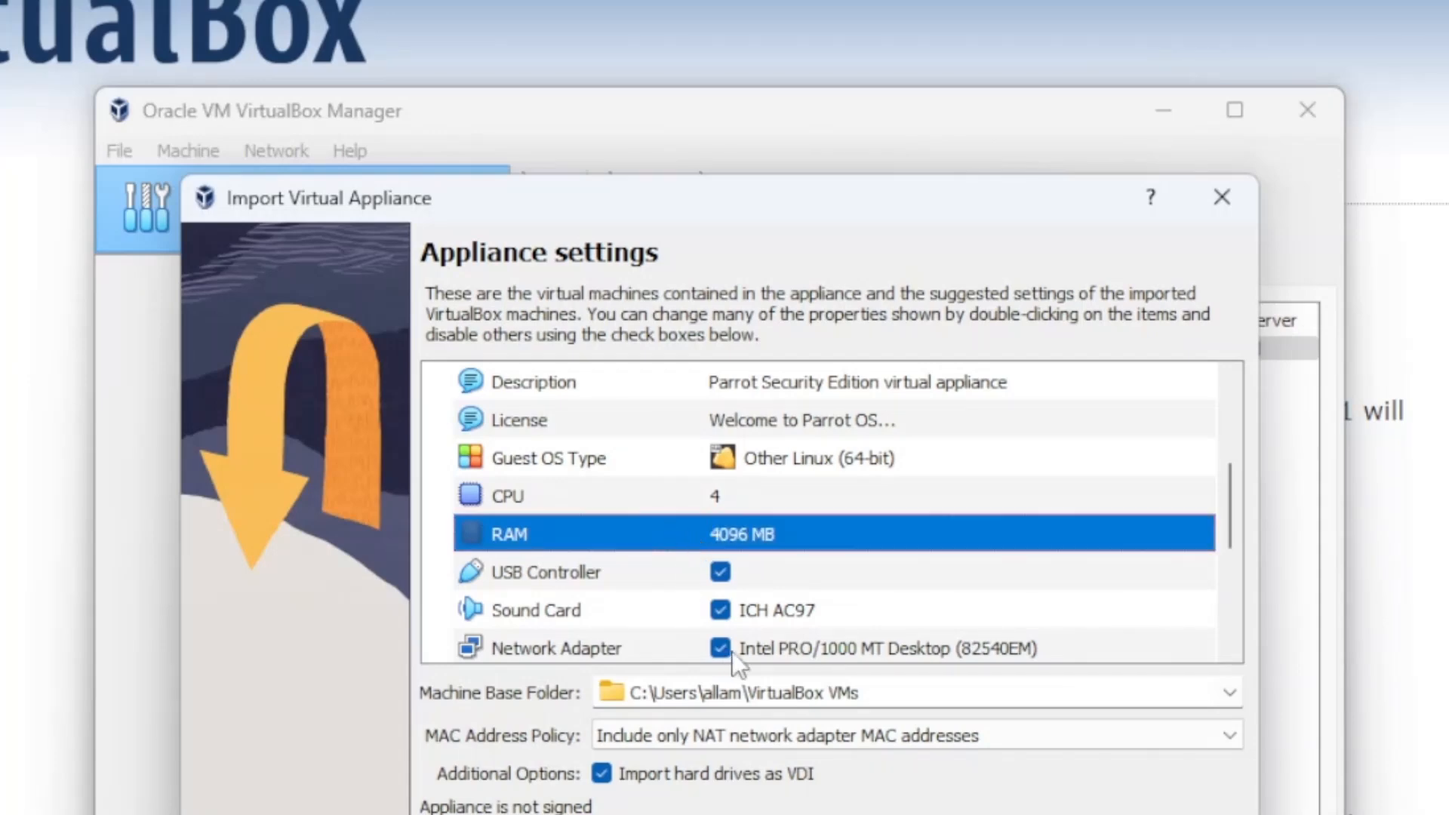
scroll("down", 3)
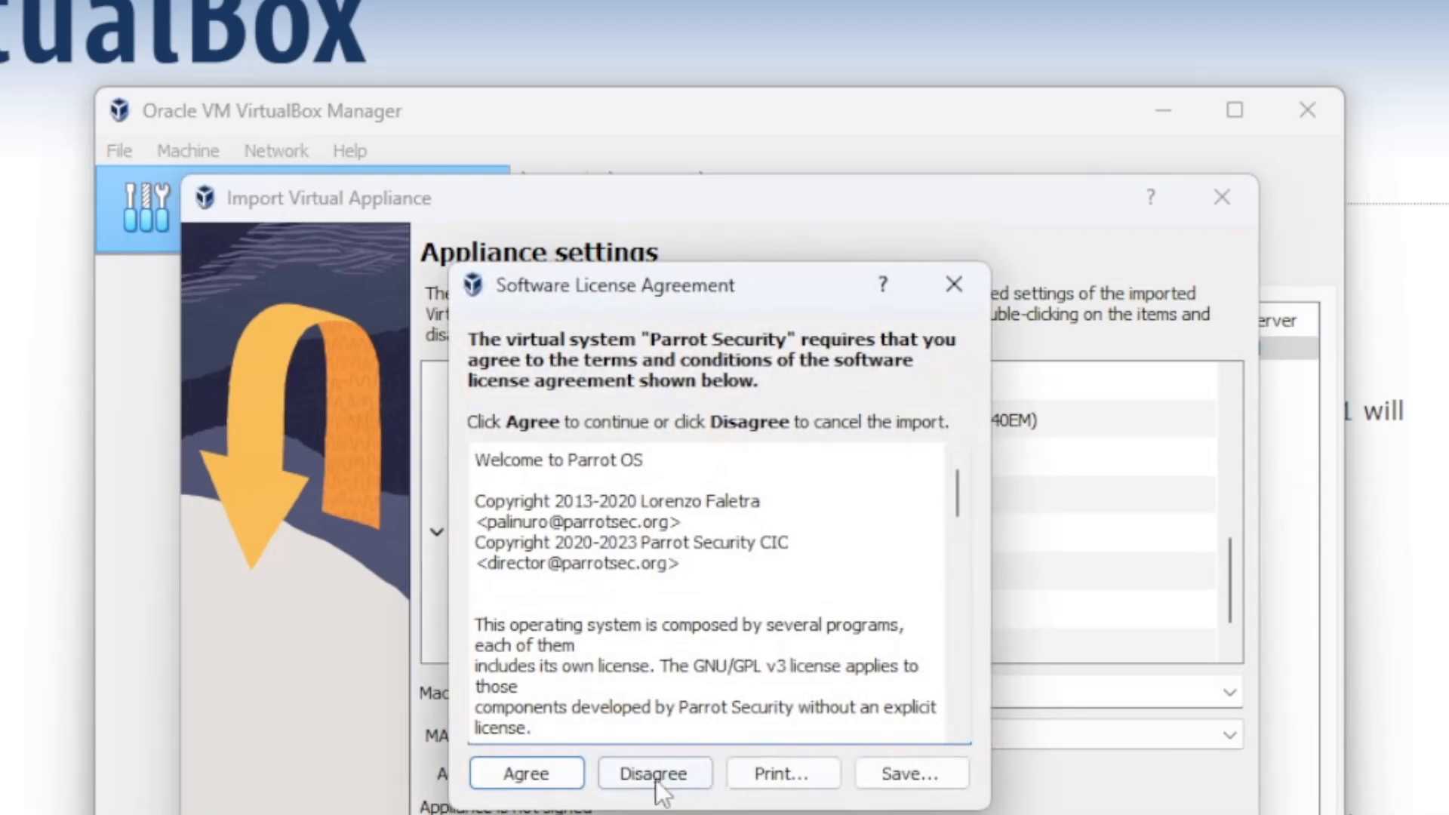
left_click(653, 773)
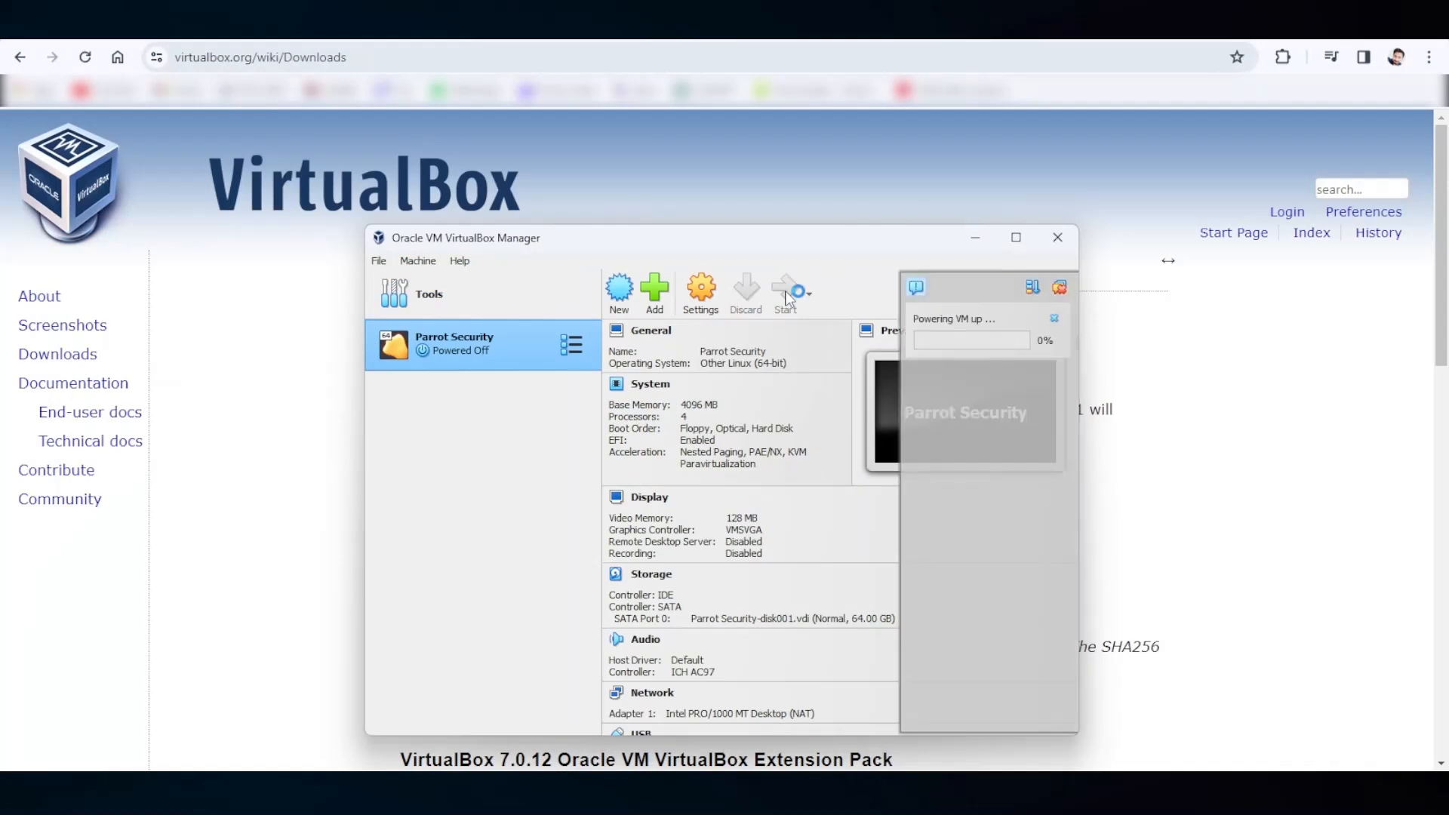
mouse_move(766, 332)
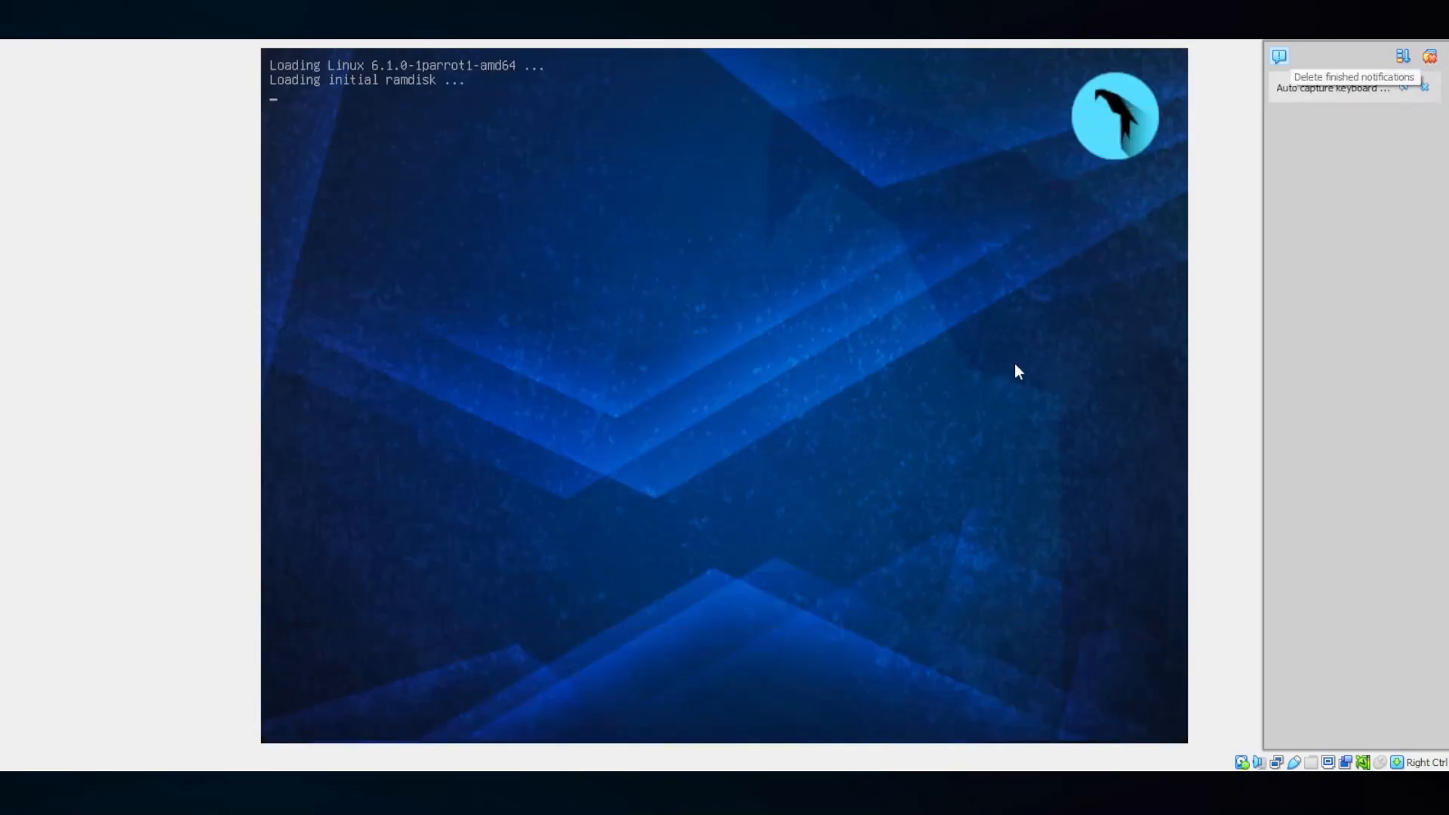
mouse_move(996, 392)
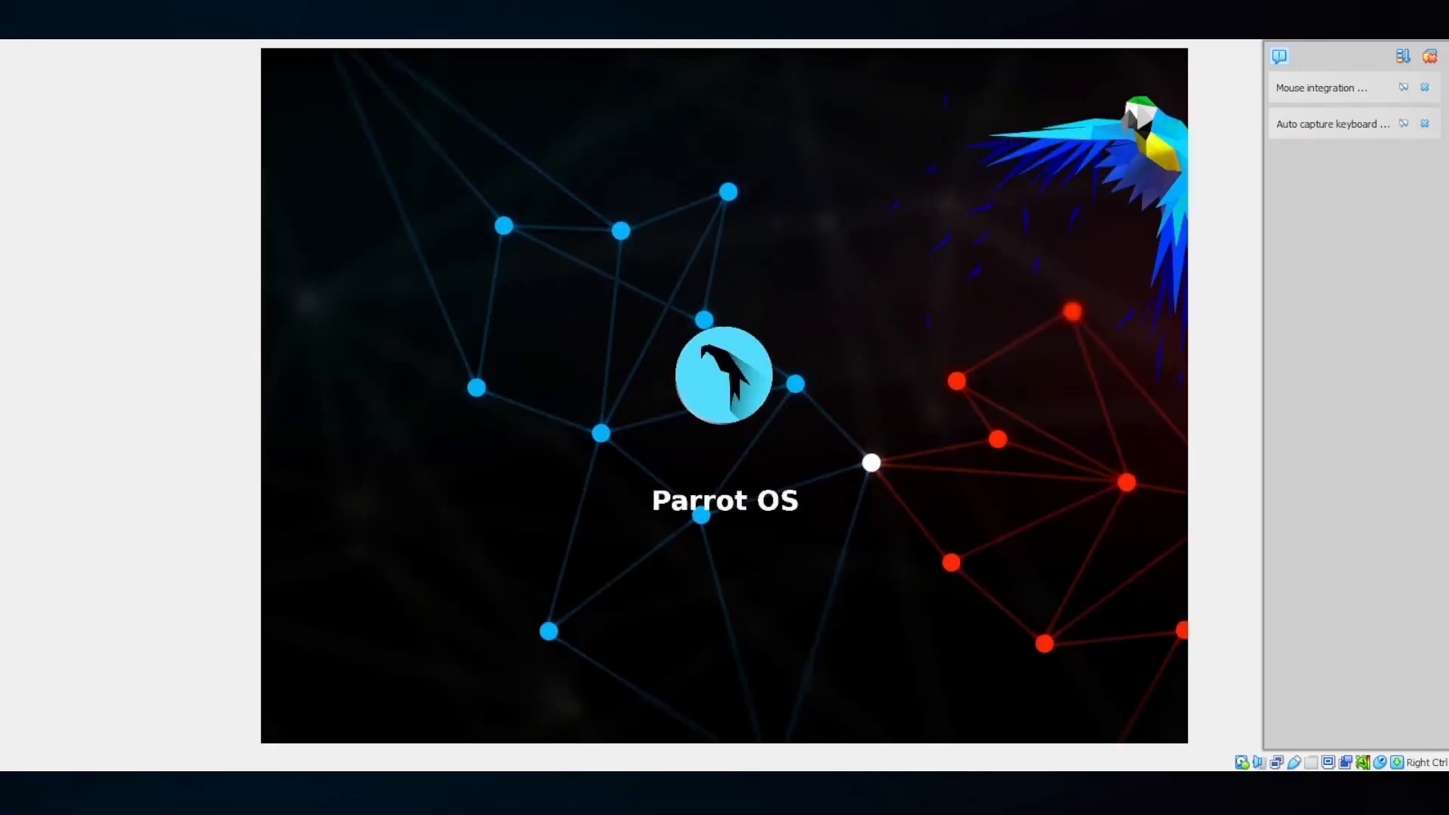
mouse_move(996, 394)
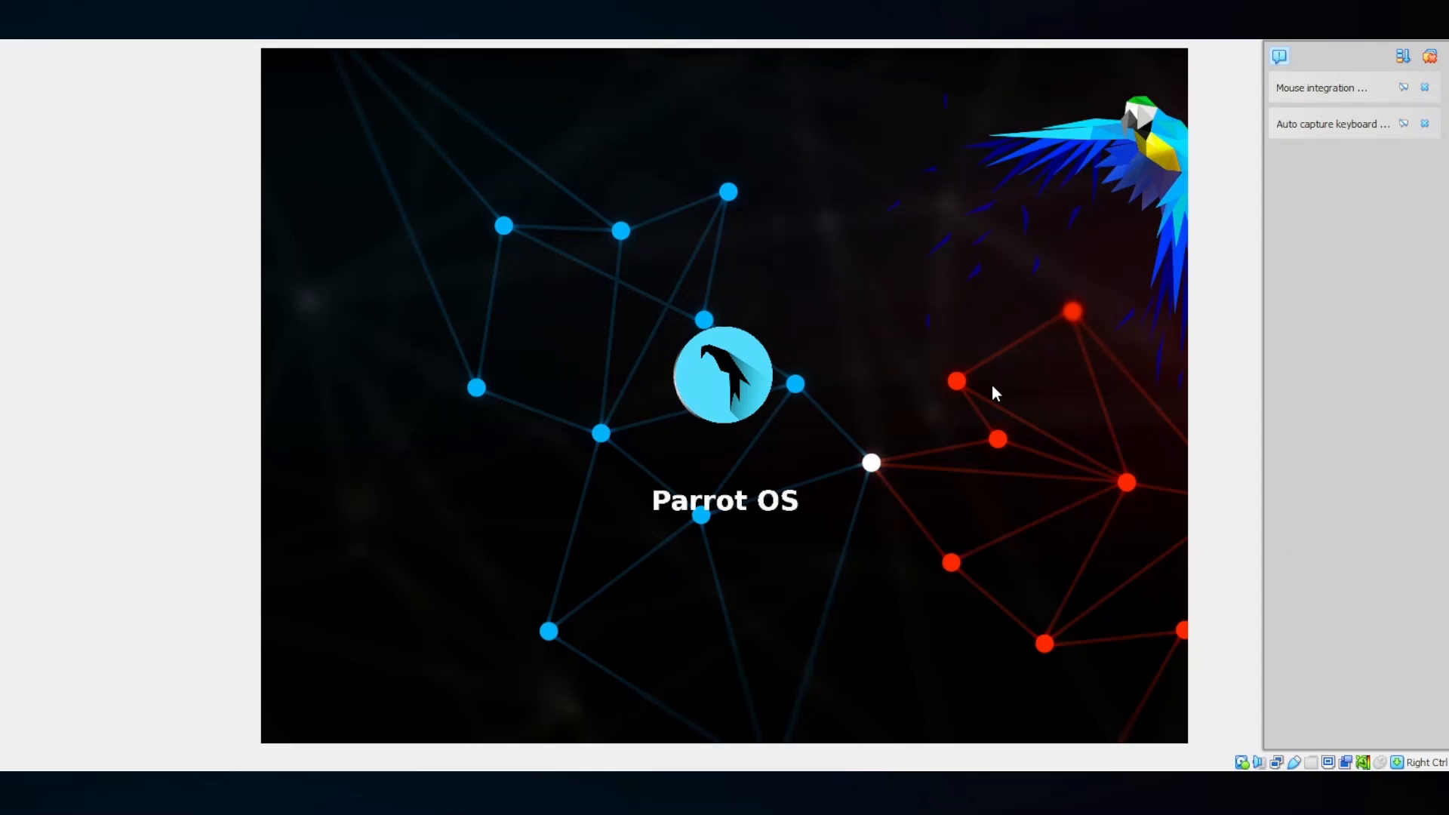